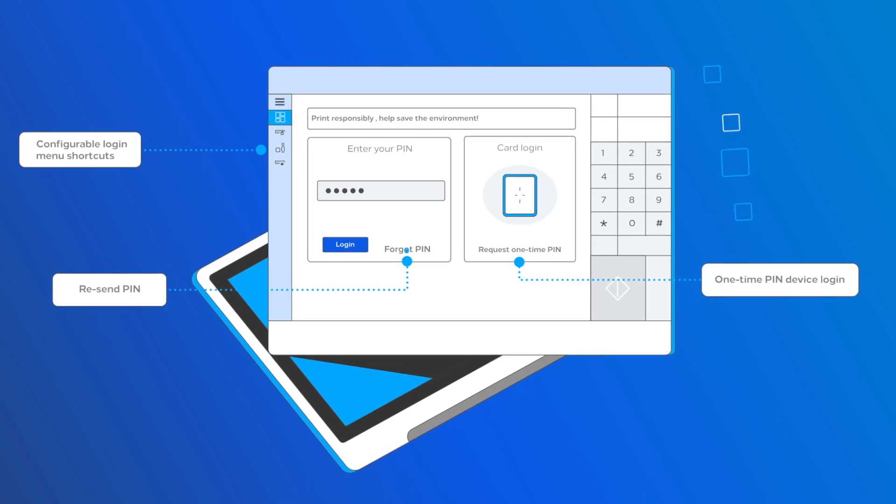
Step: Request a forgotten-PIN resend by entering the email and sending it
{"action": "left_click", "coordinate": [406, 249]}
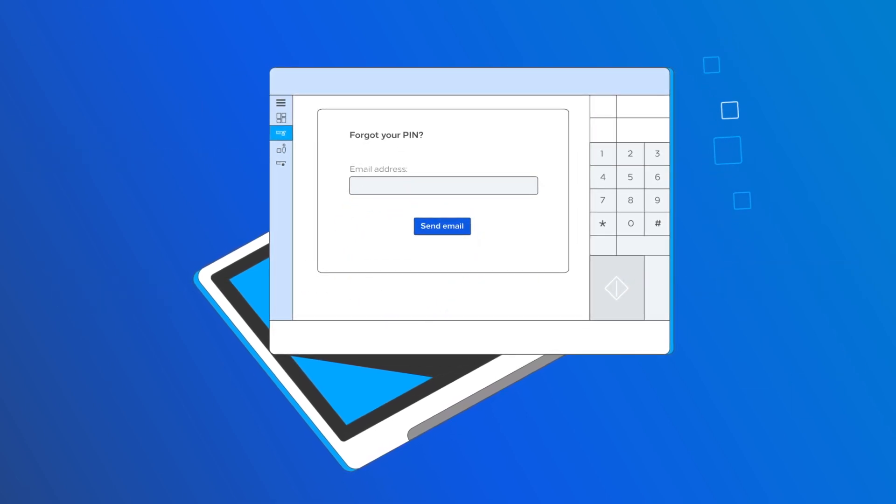
{"action": "left_click", "coordinate": [442, 226]}
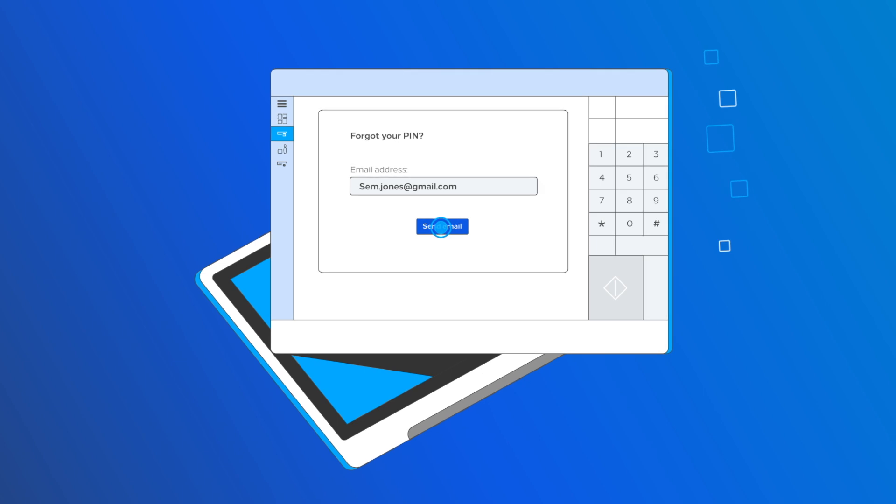
{"action": "left_click", "coordinate": [441, 226]}
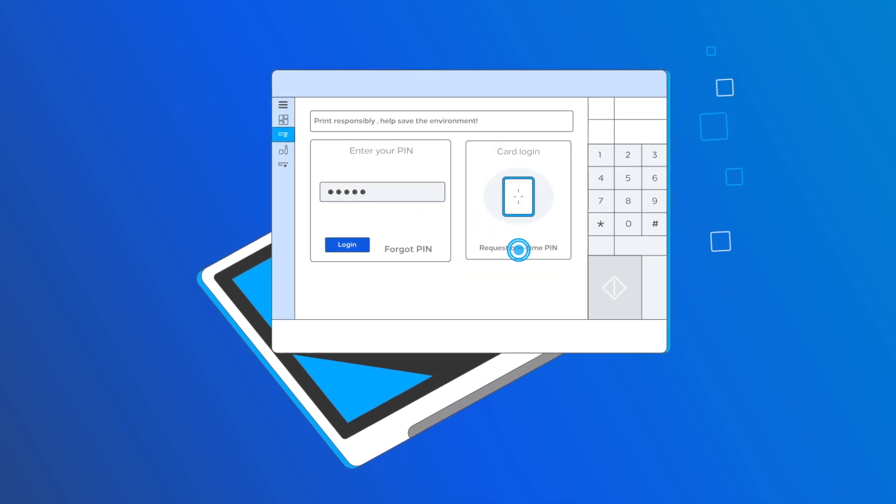
Step: Request a one-time PIN by entering the email and sending it
{"action": "left_click", "coordinate": [517, 247]}
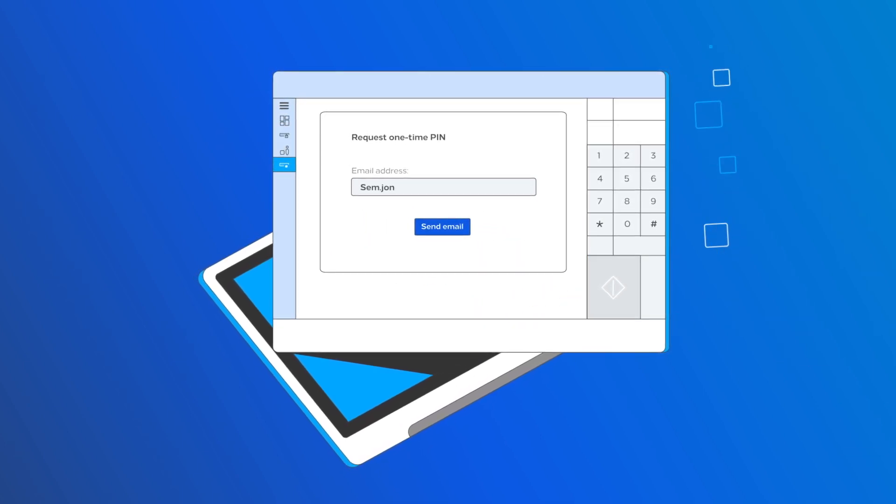
{"action": "left_click", "coordinate": [441, 225]}
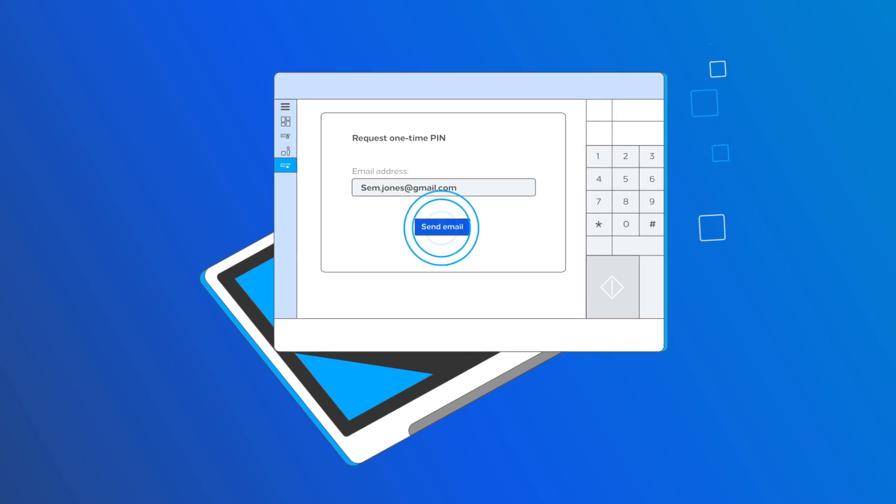
{"action": "left_click", "coordinate": [441, 226]}
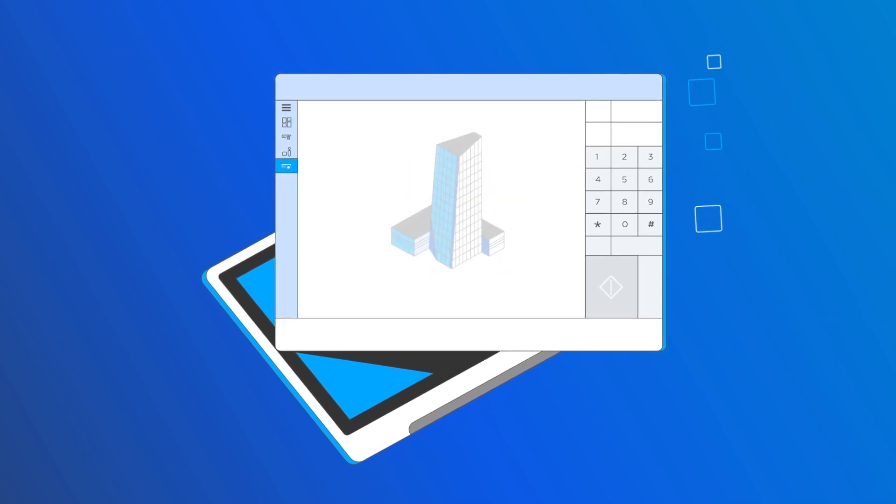
Step: Log in at the terminal with guest job code 49502
{"action": "left_click", "coordinate": [287, 152]}
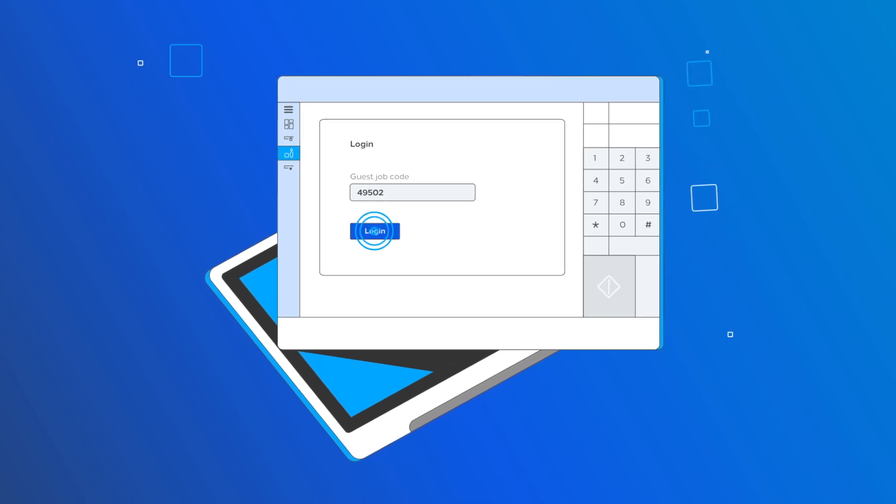
{"action": "left_click", "coordinate": [375, 230]}
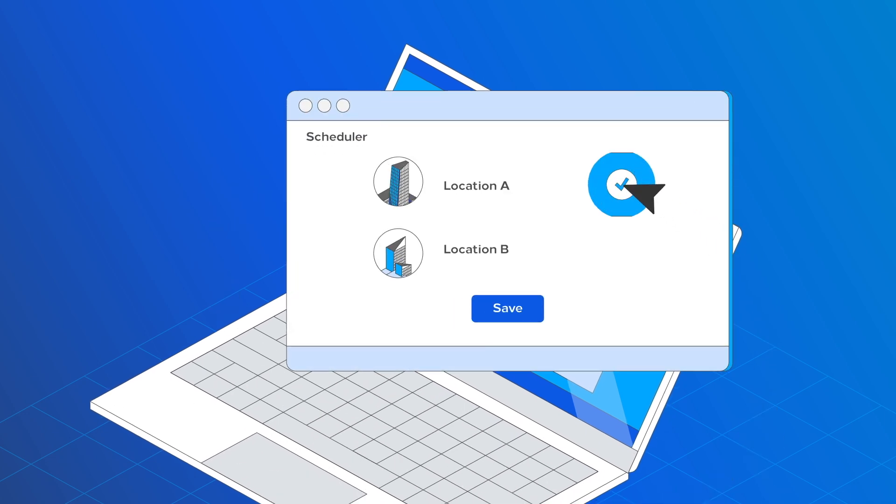
Step: Check Location A in the Scheduler and save the schedule
{"action": "left_click", "coordinate": [476, 185]}
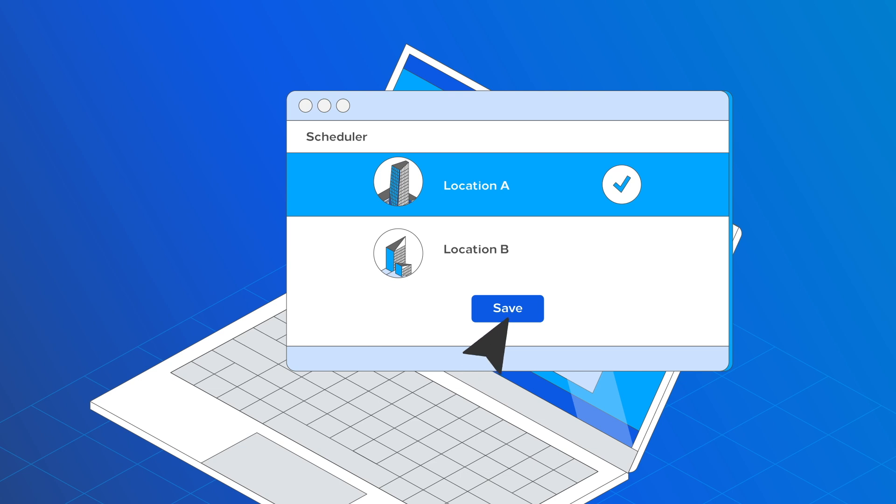
{"action": "left_click", "coordinate": [507, 308]}
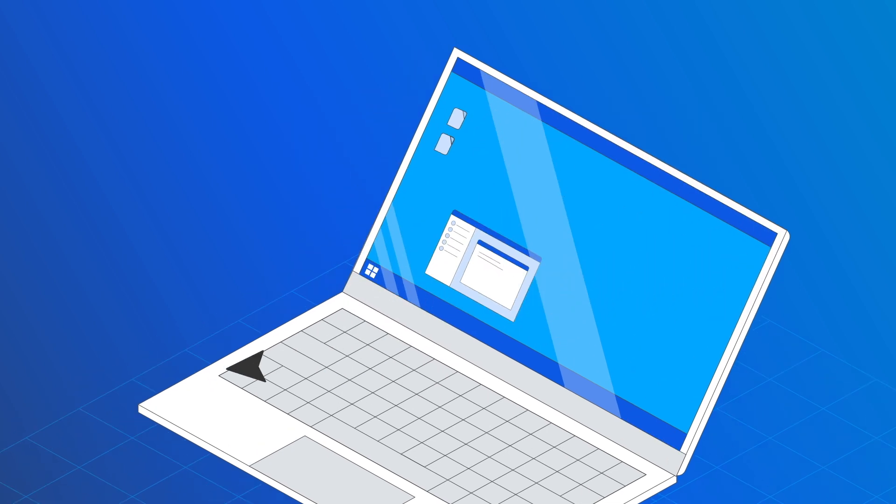